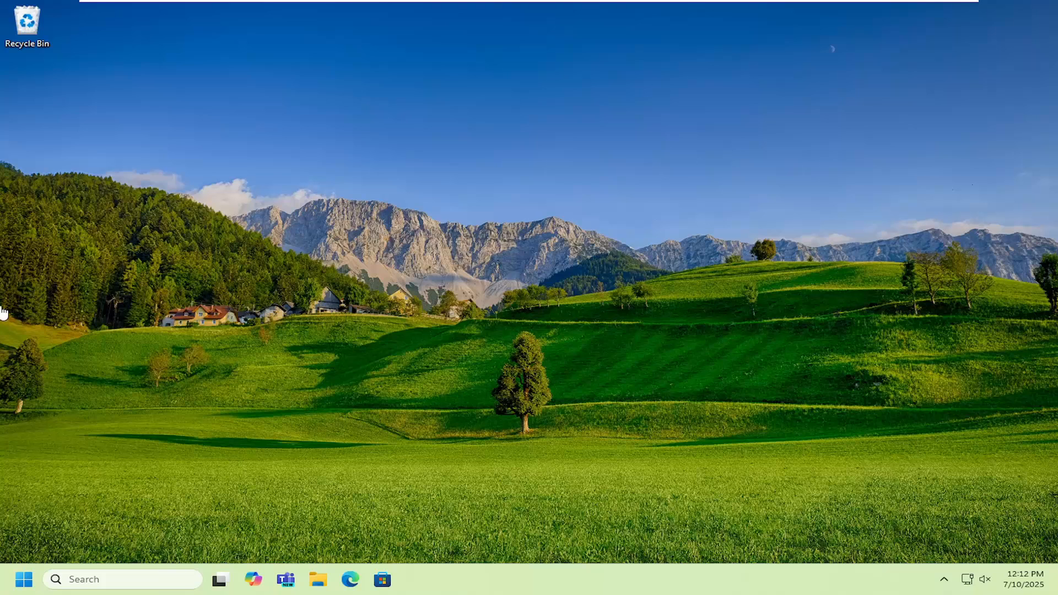
Launch Microsoft Edge from the taskbar to reach the Google home page
{"action": "left_click", "coordinate": [350, 579]}
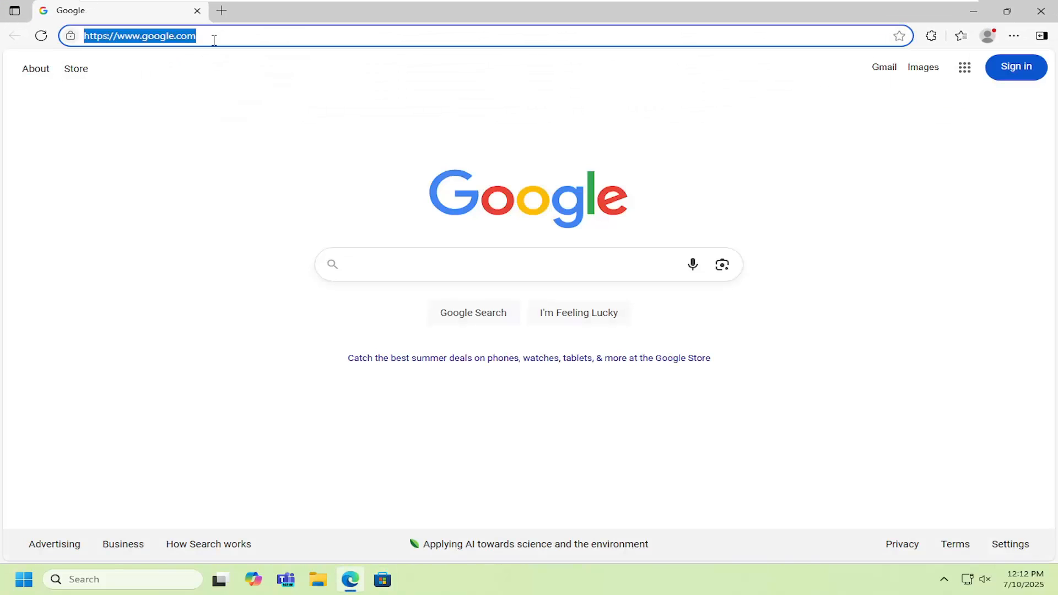
Search 'hp officejet pro 7740 support' and open HP's Software and Drivers page
{"action": "type", "text": "hp officejet pro 7740 support"}
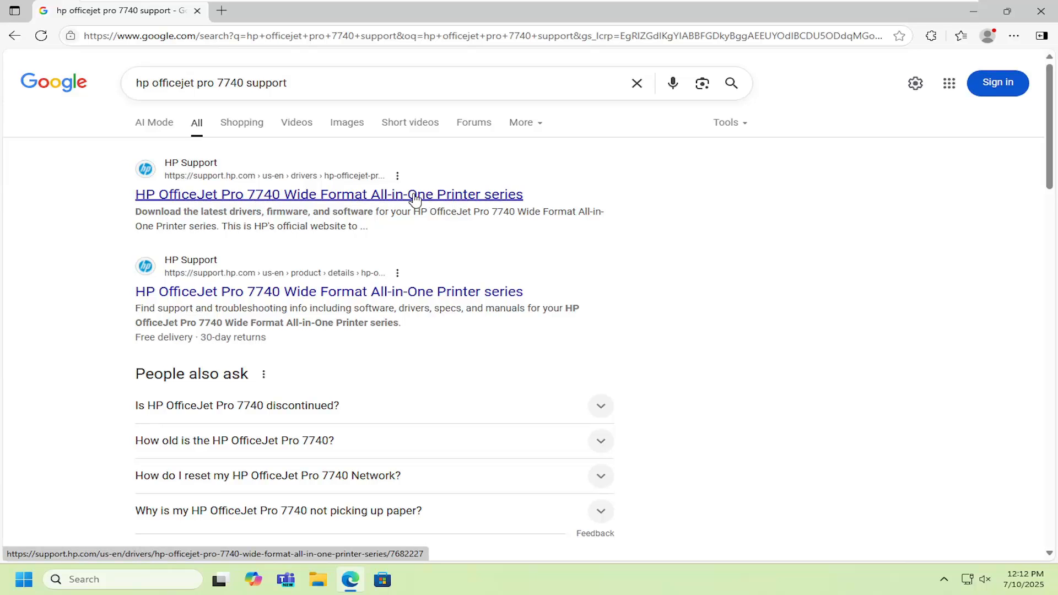
{"action": "left_click", "coordinate": [329, 194]}
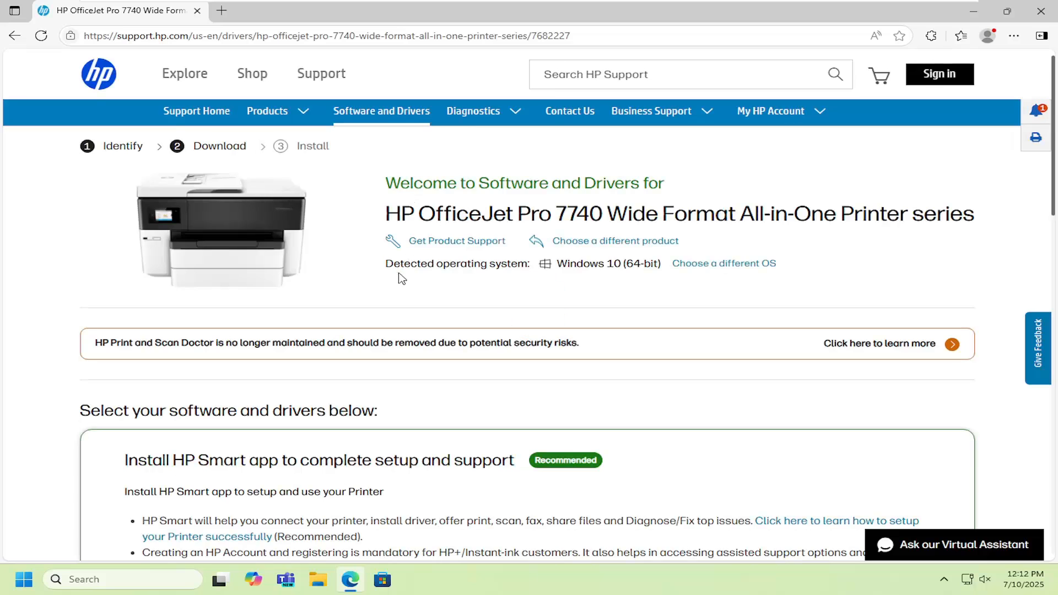
Download HP Easy Start Printer Setup Software and launch the installer from Downloads
{"action": "scroll", "scroll_direction": "down", "scroll_amount": 3}
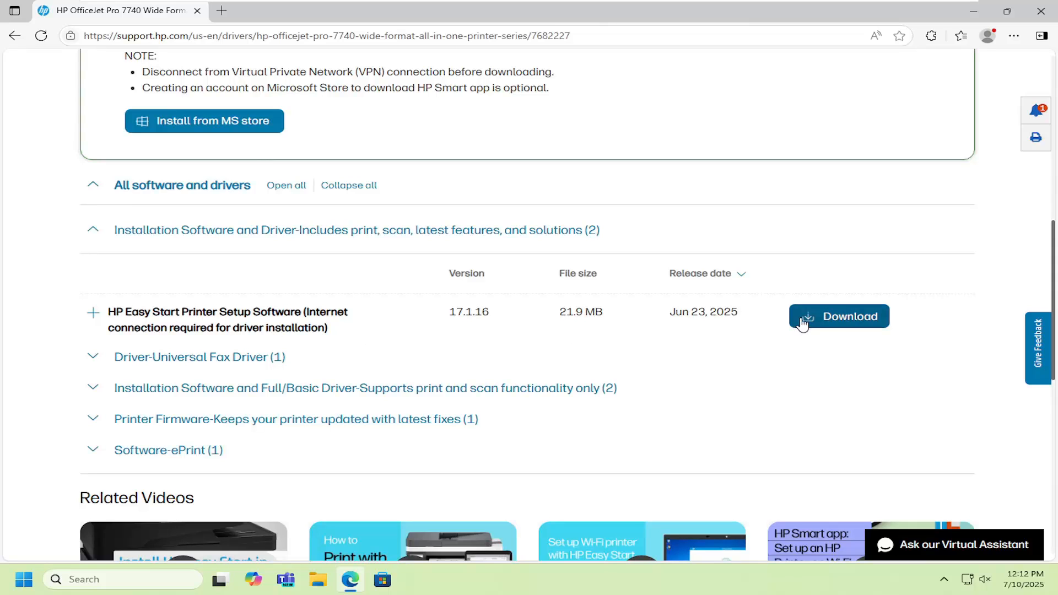
{"action": "left_click", "coordinate": [839, 316]}
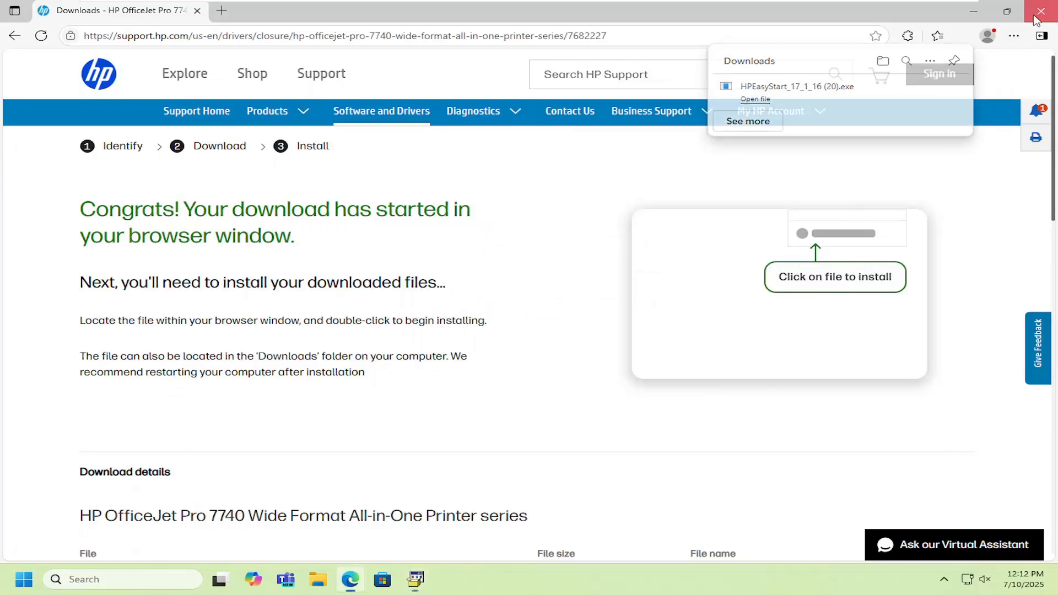
{"action": "left_click", "coordinate": [1041, 11]}
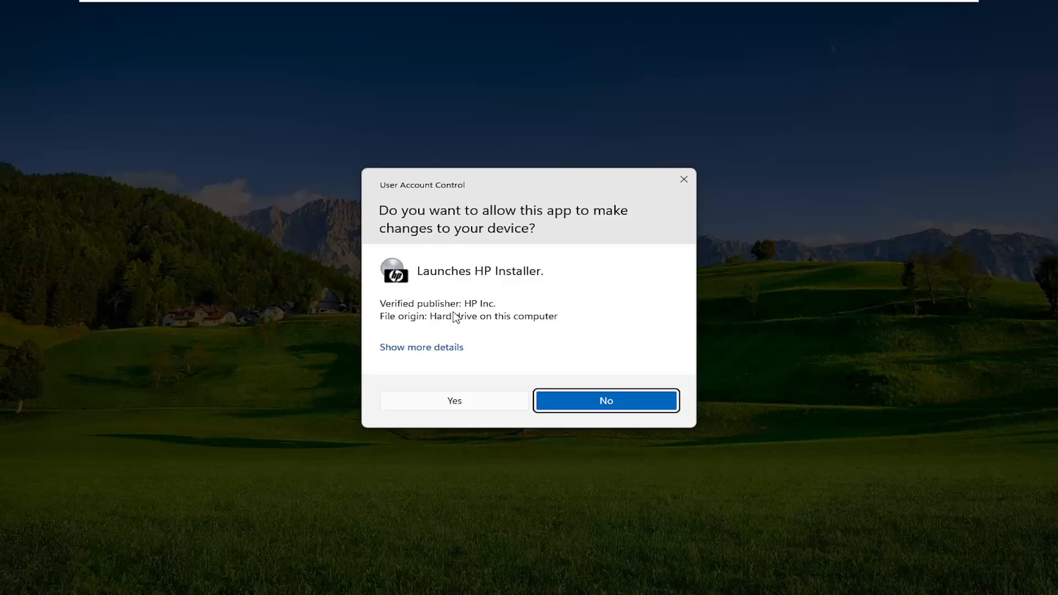
{"action": "mouse_move", "coordinate": [496, 343]}
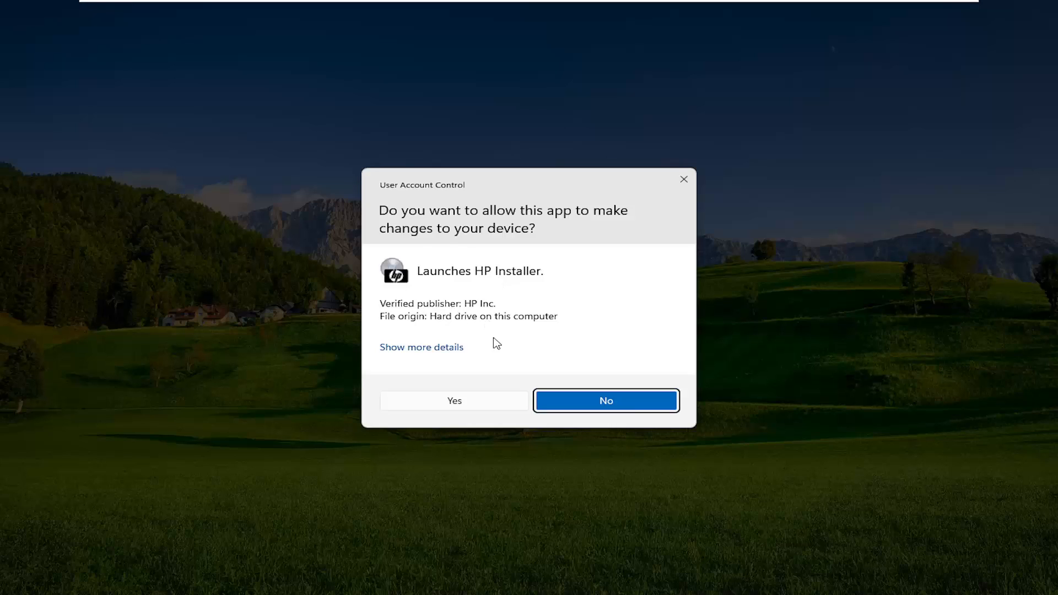
Grant HP Installer permission by choosing Yes in User Account Control
{"action": "left_click", "coordinate": [454, 400]}
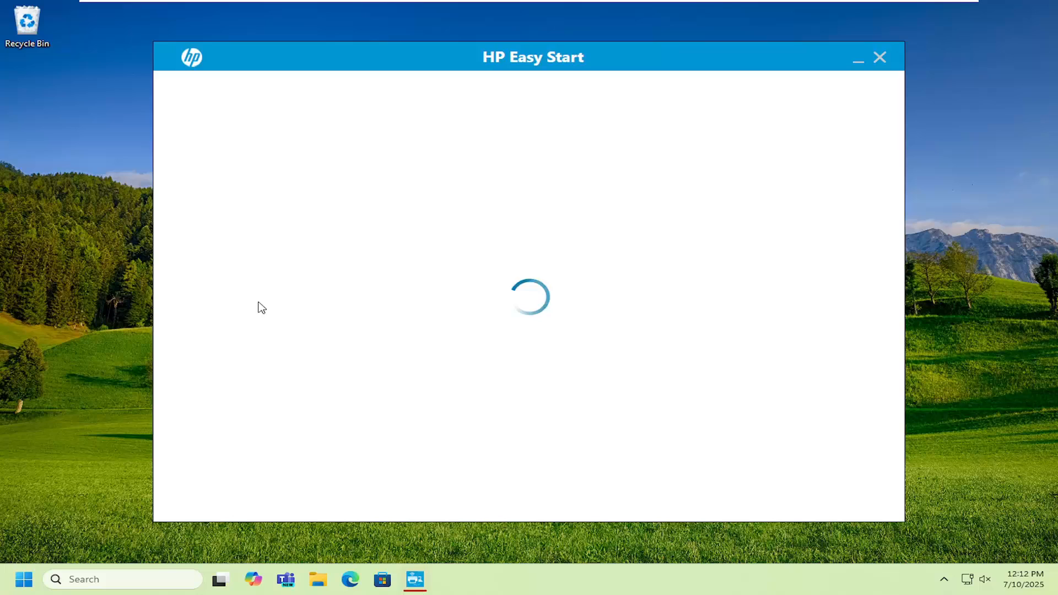
Respond to HP Easy Start's welcome screen with its data-collection consent choices
{"action": "left_click", "coordinate": [881, 56]}
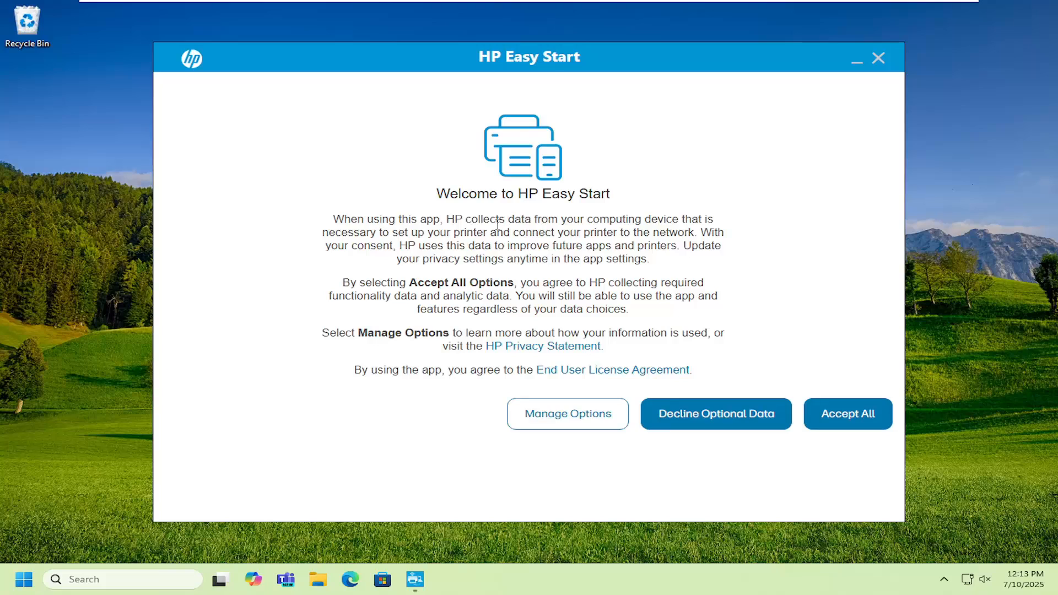
{"action": "mouse_move", "coordinate": [765, 396]}
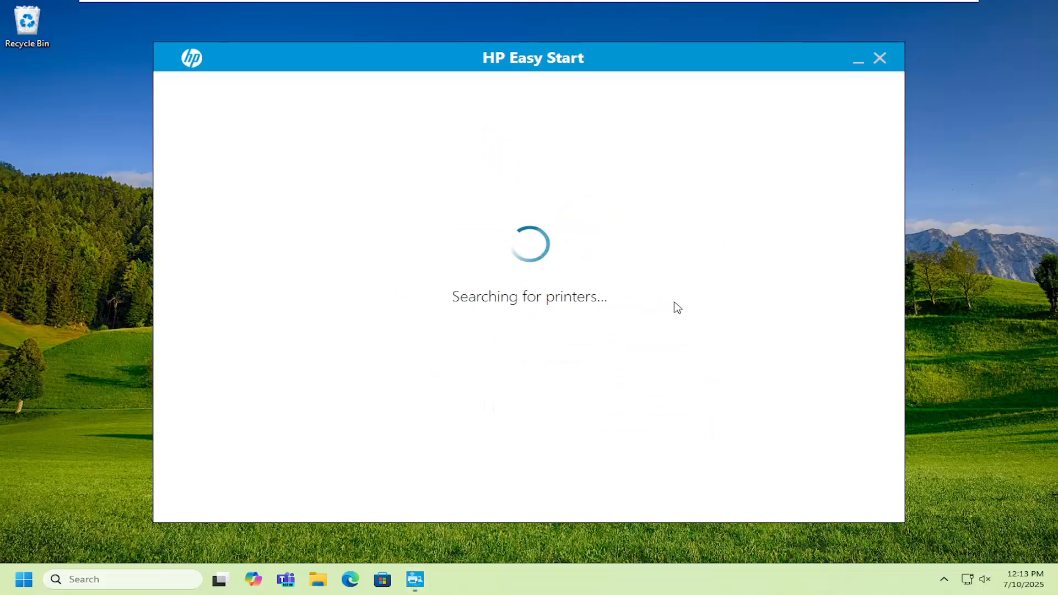
{"action": "mouse_move", "coordinate": [583, 342]}
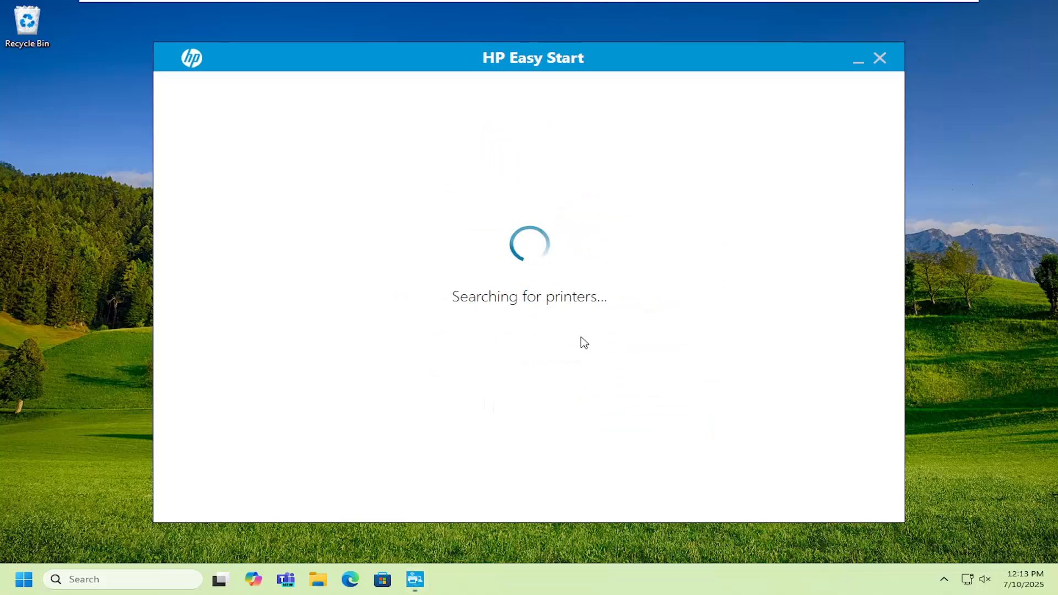